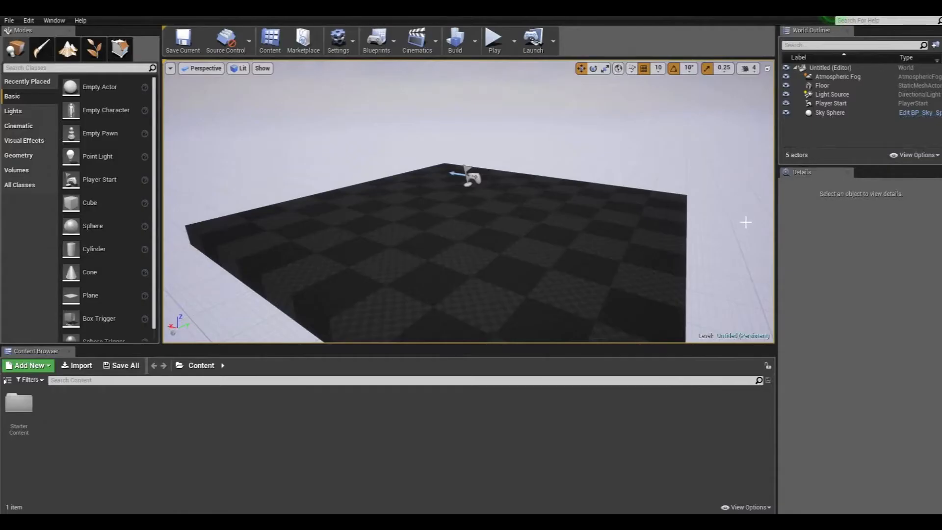
{"action": "mouse_move", "coordinate": [737, 213]}
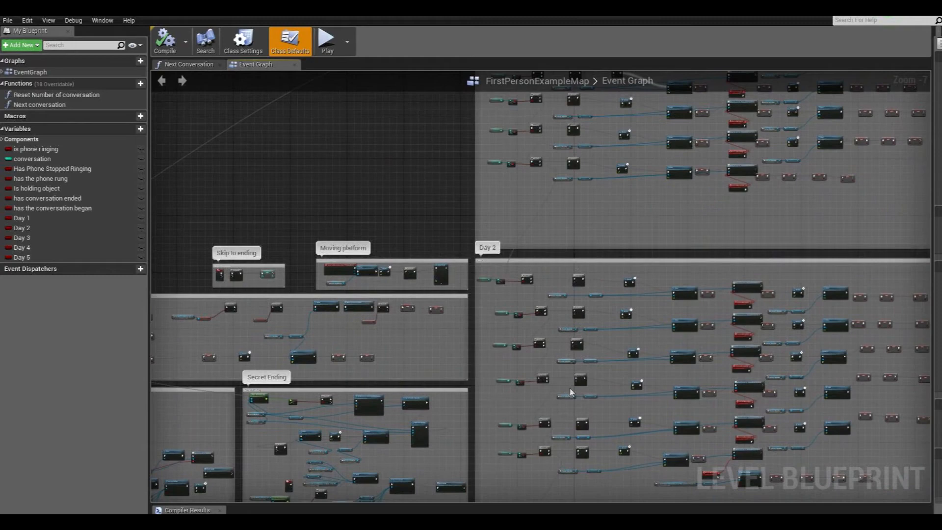
{"action": "scroll", "scroll_direction": "down", "scroll_amount": 3}
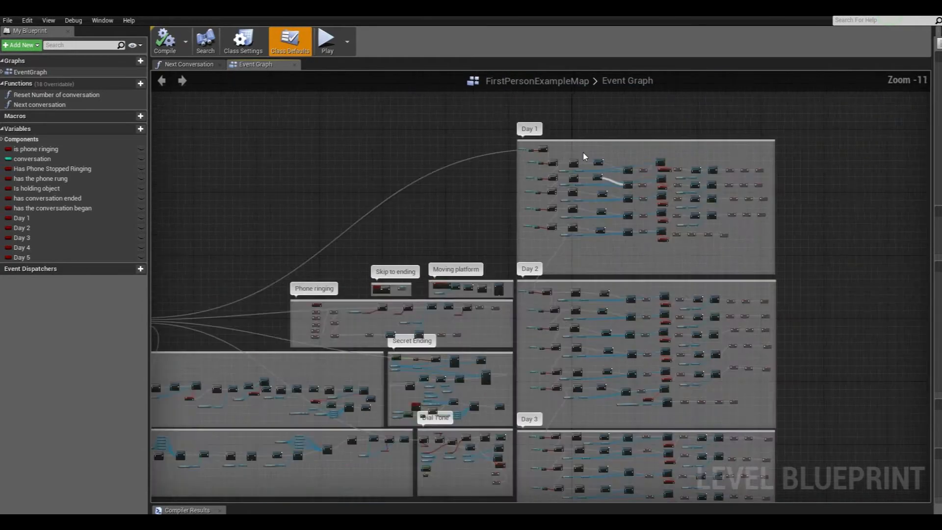